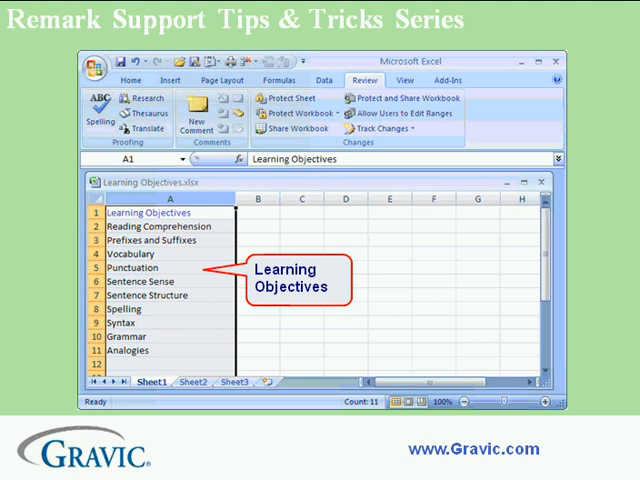
# Step: Browse for an existing answer key, cancel, and mark the test as containing learning objectives
pyautogui.press('right')
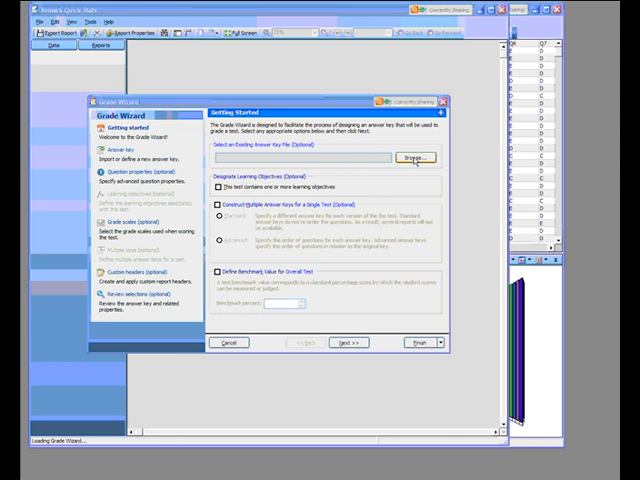
pyautogui.click(412, 156)
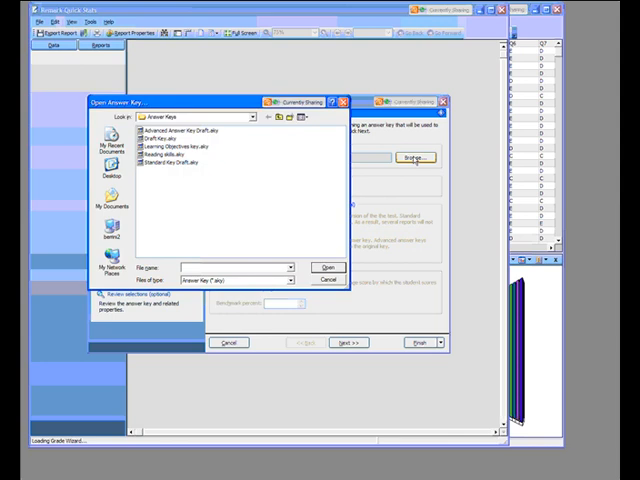
pyautogui.moveTo(368, 224)
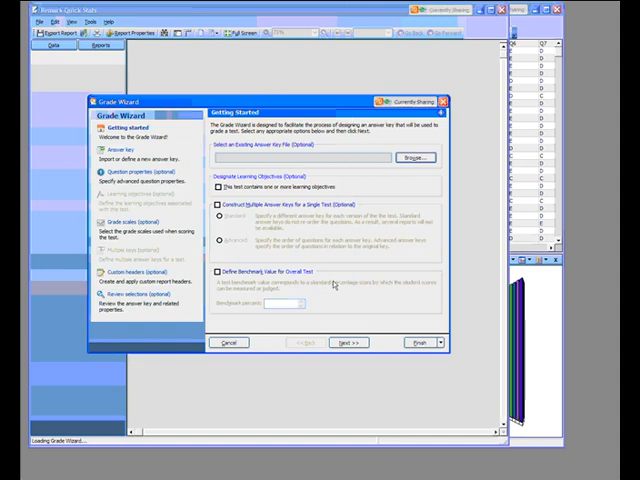
pyautogui.moveTo(336, 284)
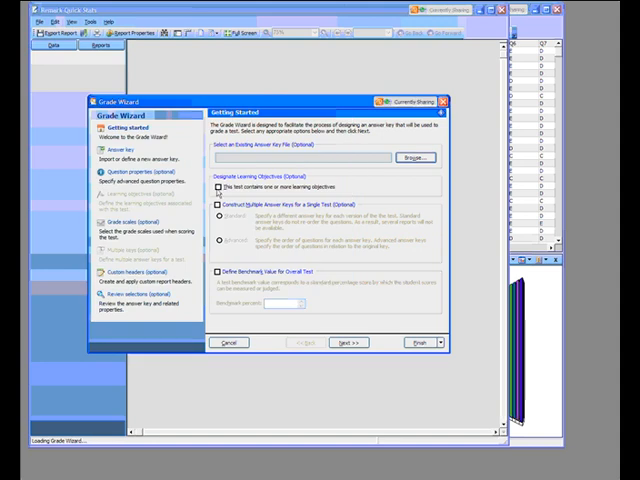
pyautogui.click(216, 188)
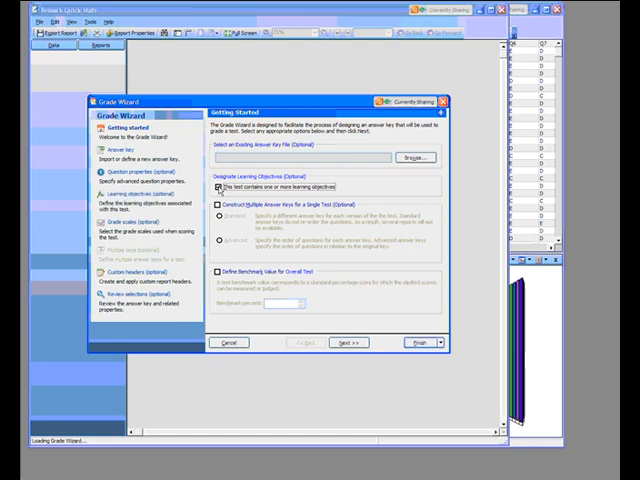
pyautogui.click(216, 188)
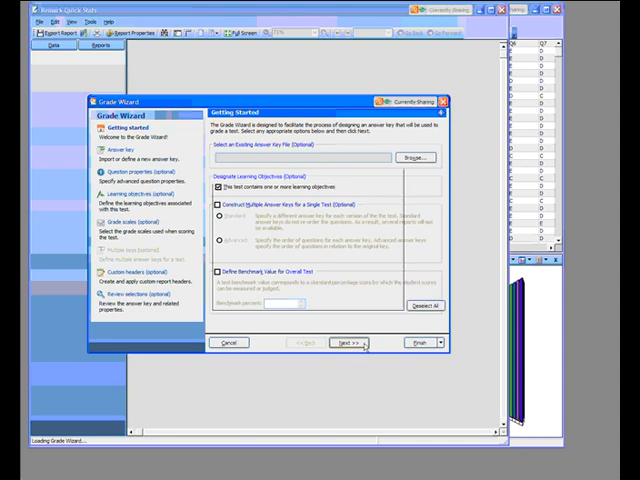
# Step: Choose the answer key source and advance to the learning objectives step
pyautogui.click(348, 344)
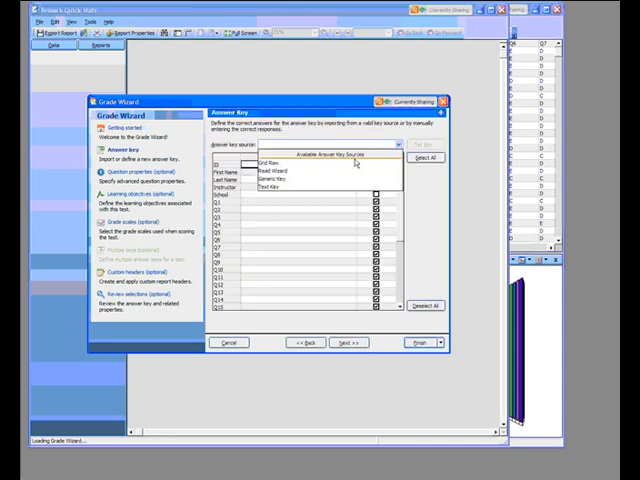
pyautogui.click(272, 164)
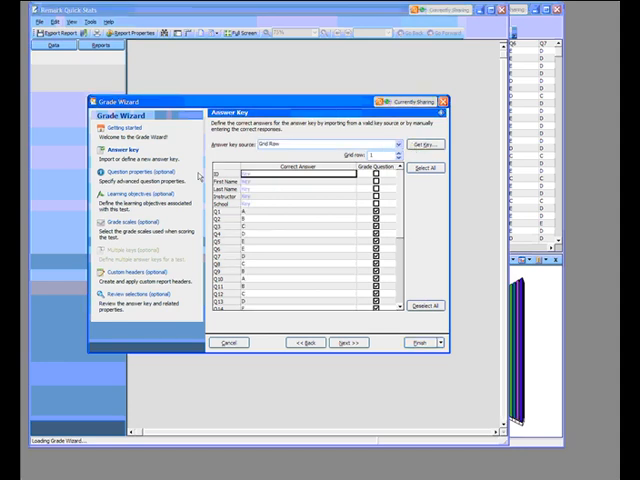
pyautogui.click(132, 196)
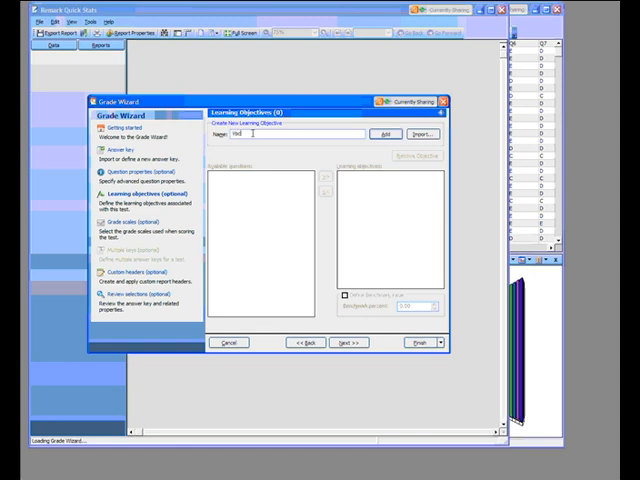
# Step: Add a learning objective named Vocabulary and assign a block of available questions to it
pyautogui.write('Vocabu')
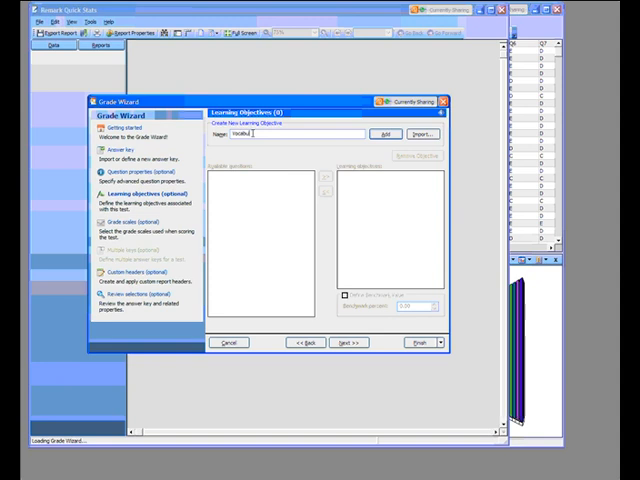
pyautogui.write('ary')
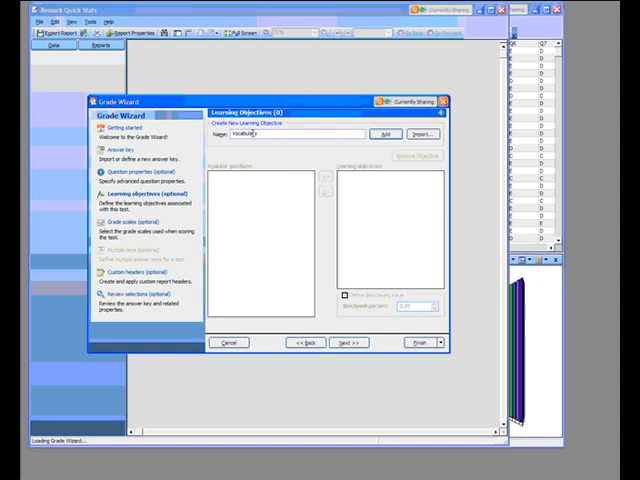
pyautogui.click(384, 132)
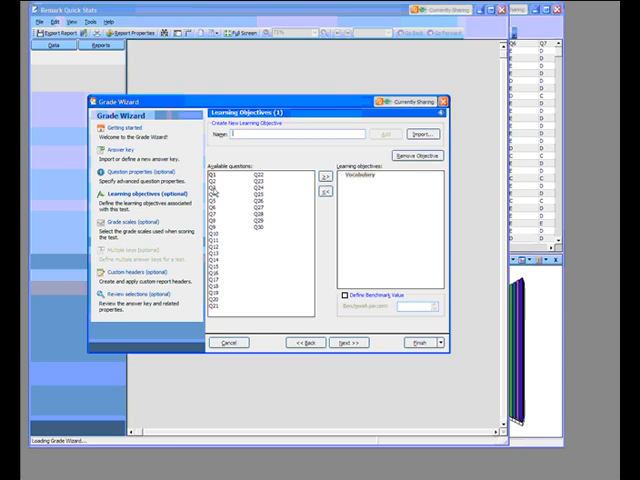
pyautogui.click(322, 184)
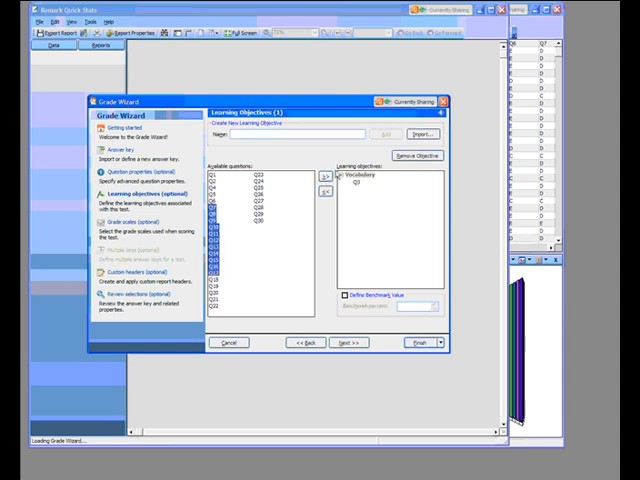
pyautogui.click(328, 176)
pyautogui.write('Spelling')
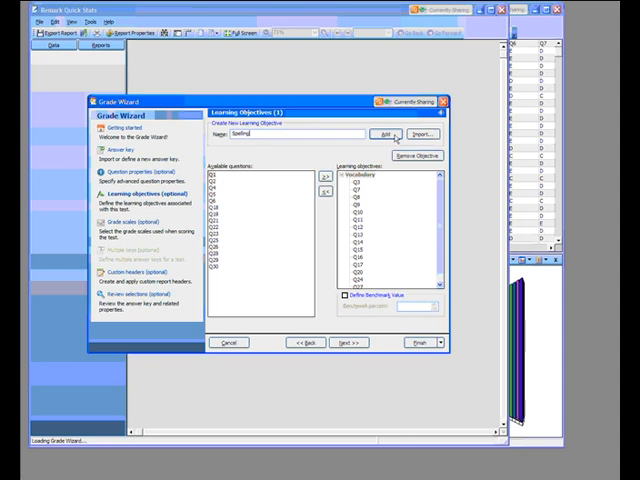
# Step: Add Spelling as a second learning objective beside Vocabulary
pyautogui.click(388, 132)
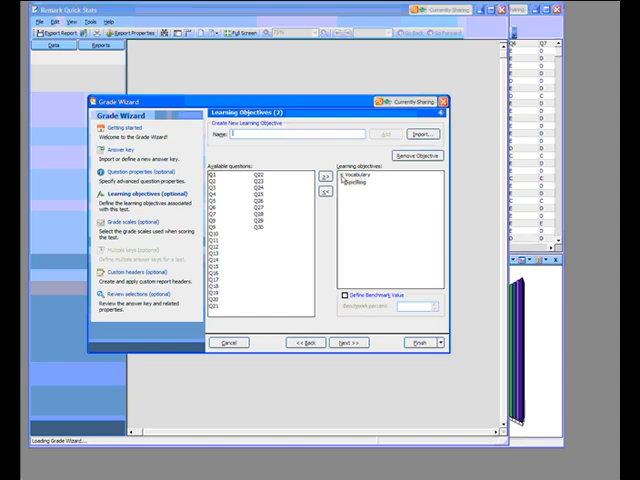
# Step: Remove the Spelling objective and confirm, leaving no objectives defined
pyautogui.click(364, 182)
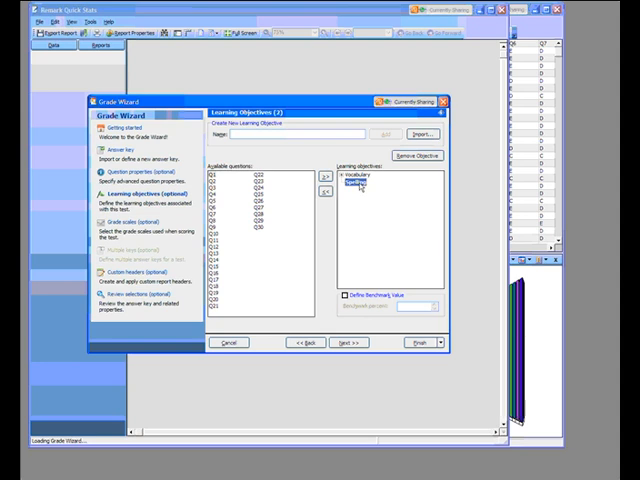
pyautogui.click(418, 156)
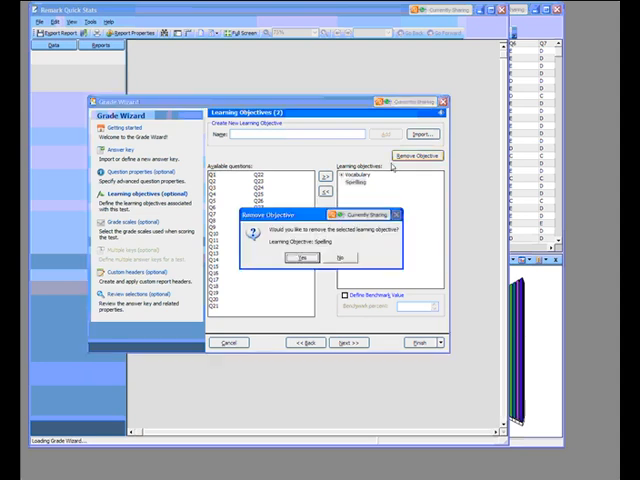
pyautogui.click(304, 258)
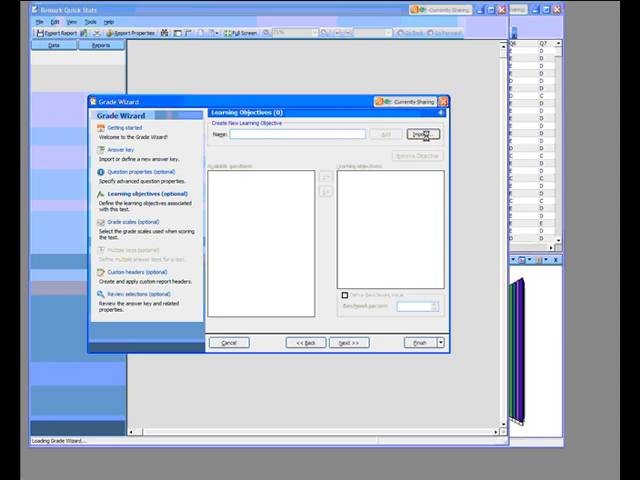
# Step: Start an import and open Learning Objectives.xlsx, Sheet1, as the source
pyautogui.click(420, 134)
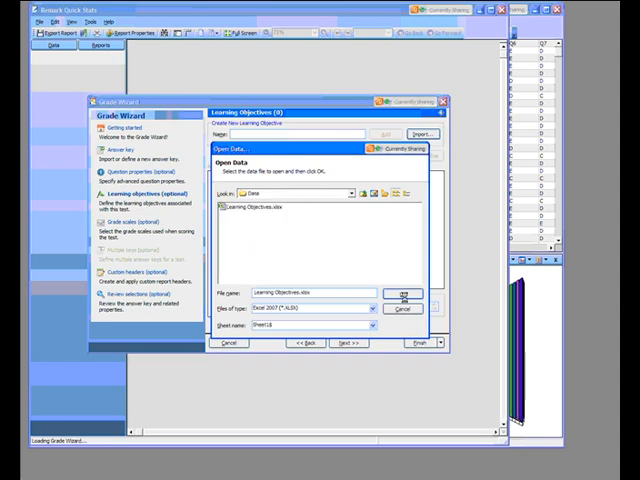
pyautogui.click(404, 294)
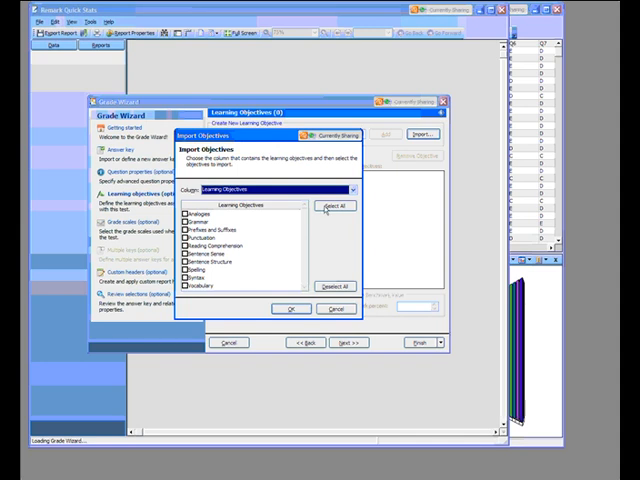
# Step: Tick Punctuation, Spelling and Vocabulary in Import Objectives and import them
pyautogui.click(336, 206)
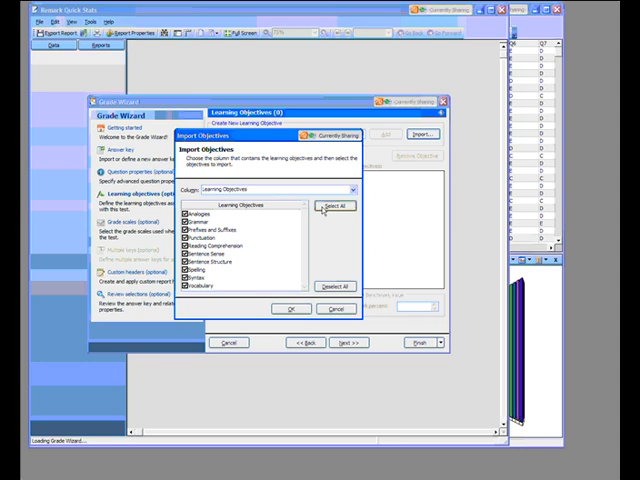
pyautogui.click(340, 286)
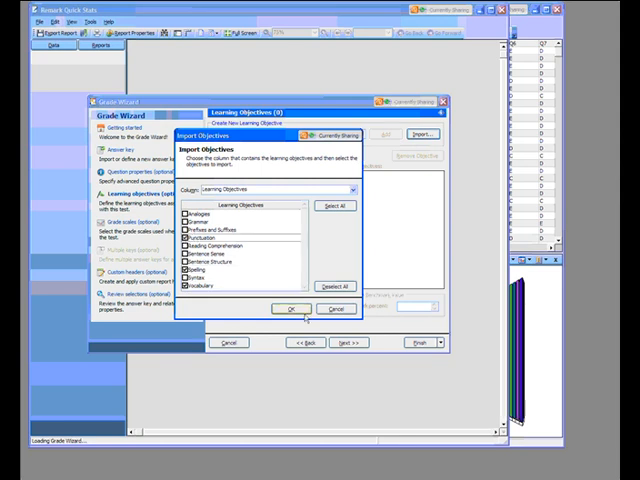
pyautogui.click(292, 308)
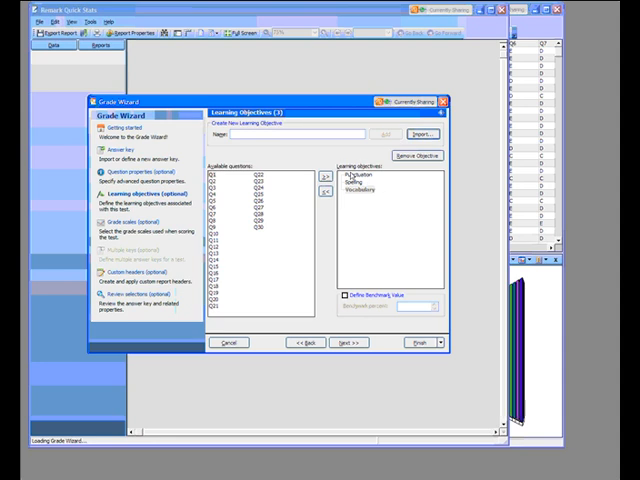
# Step: Assign a set of available questions to the imported Punctuation objective
pyautogui.click(360, 174)
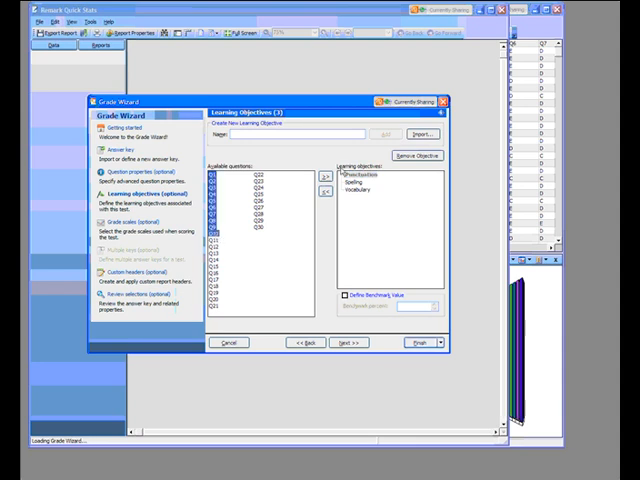
pyautogui.click(324, 176)
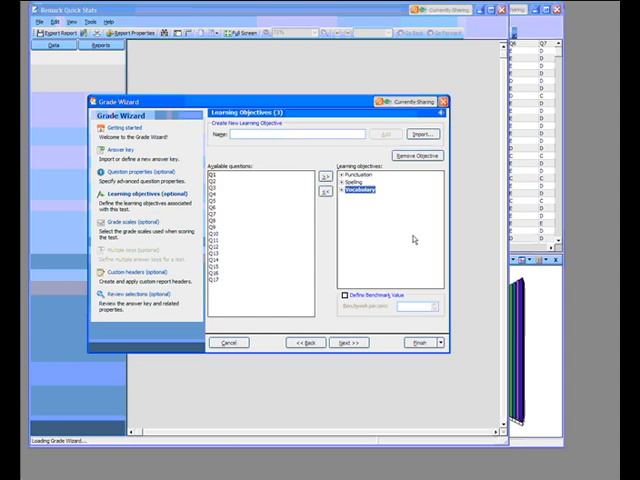
pyautogui.moveTo(416, 240)
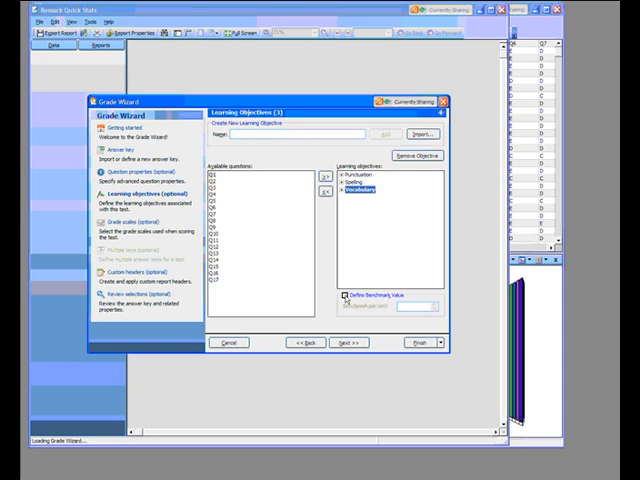
# Step: Enable Define Benchmark Value at 70 and select the Punctuation objective
pyautogui.click(348, 292)
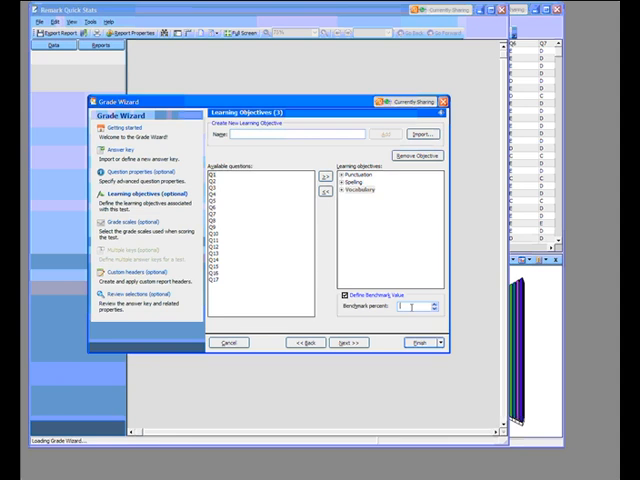
pyautogui.write('70')
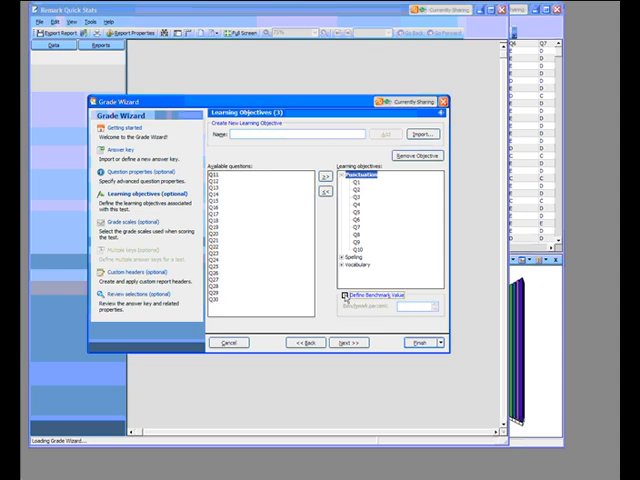
pyautogui.click(340, 296)
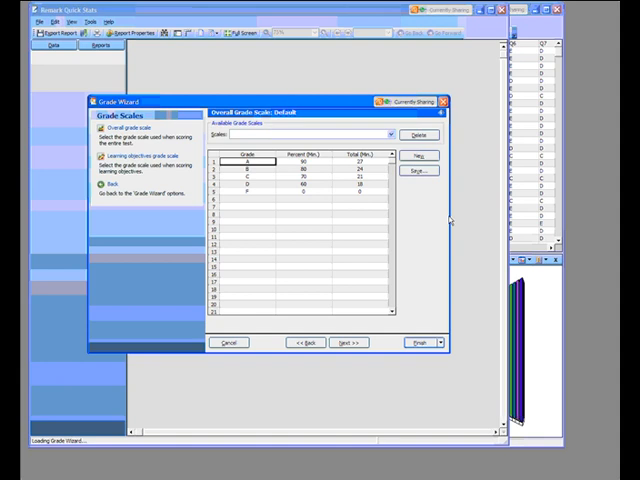
pyautogui.moveTo(448, 218)
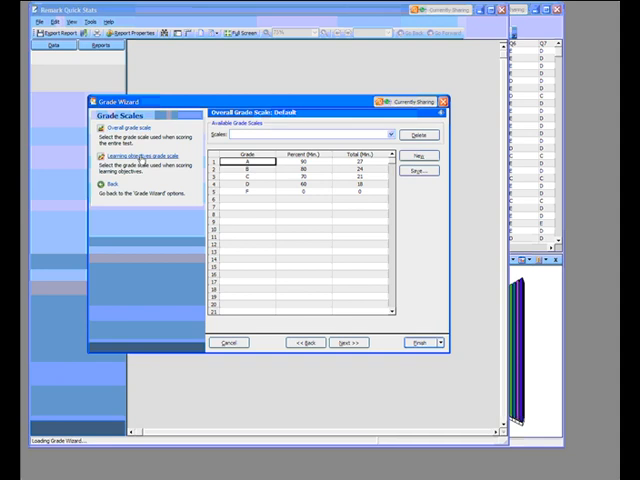
# Step: Keep the Default overall scale and continue to the Mastery scale for learning objectives
pyautogui.click(128, 156)
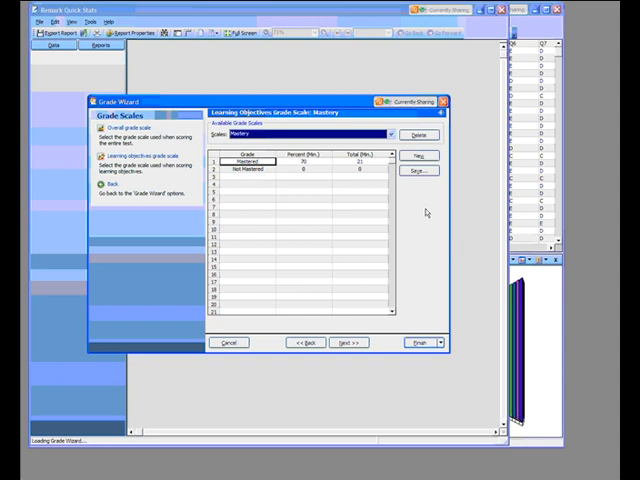
pyautogui.moveTo(424, 212)
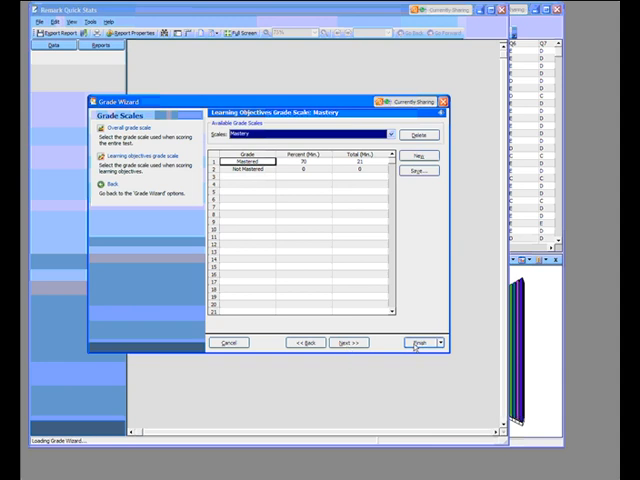
# Step: Advance to the Review Selections page and look over the listed questions with objectives
pyautogui.doubleClick(244, 160)
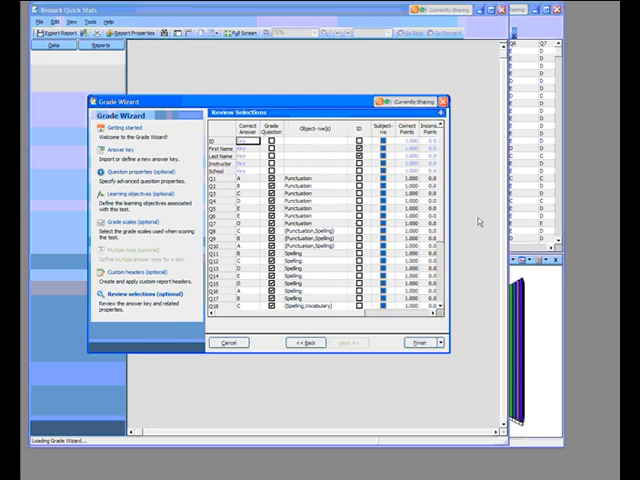
pyautogui.scroll(-3)
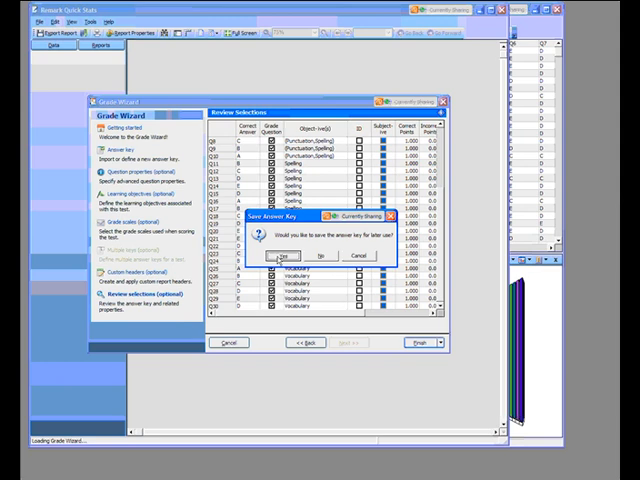
# Step: Confirm saving, save the answer key file and acknowledge the successful save
pyautogui.click(282, 252)
pyautogui.write('Reading Skills')
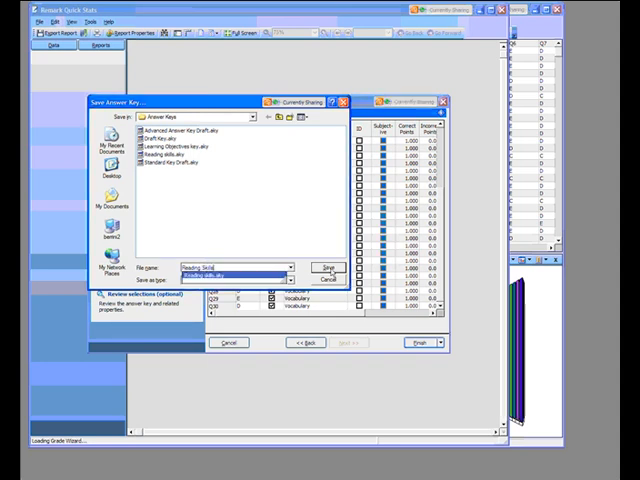
pyautogui.click(328, 268)
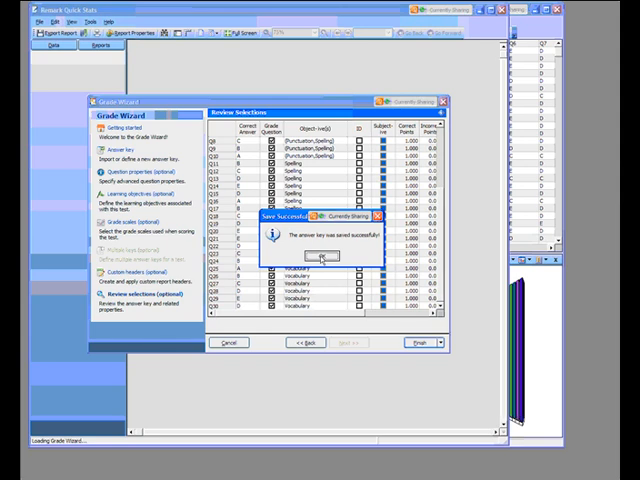
pyautogui.click(320, 256)
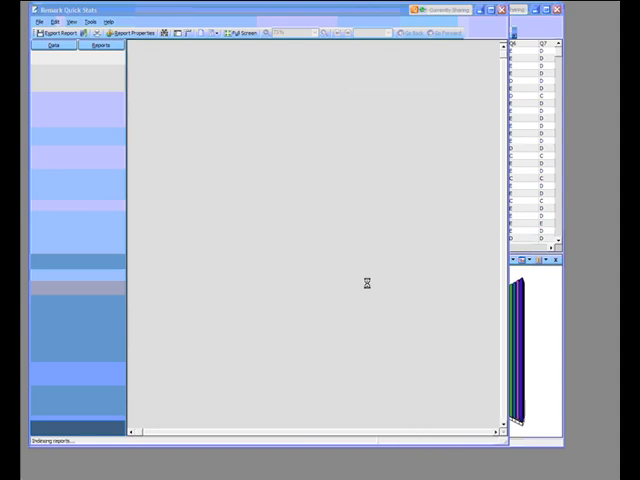
# Step: Show the Test Statistics Report with per-objective figures for Punctuation, Spelling and Vocabulary
pyautogui.click(100, 48)
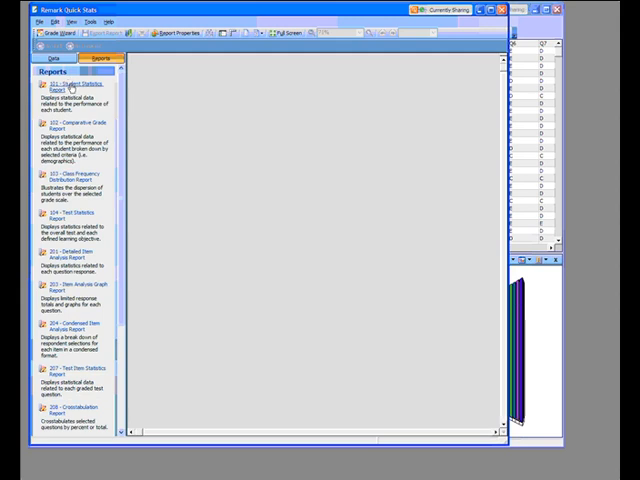
pyautogui.click(68, 86)
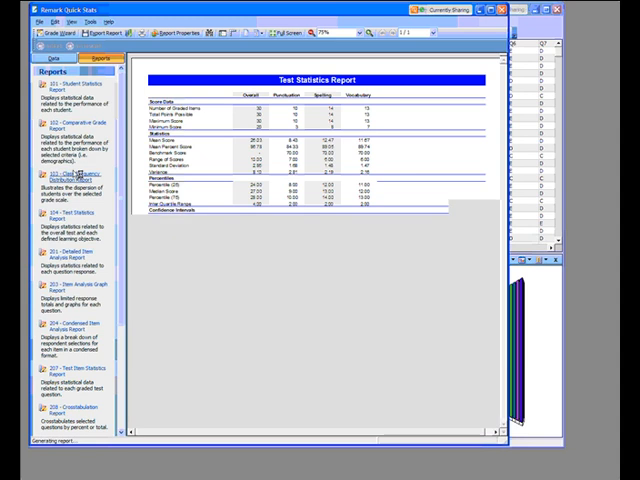
# Step: Show the Class Frequency Distribution Report with the learning objective Mastered versus Not Mastered breakdown
pyautogui.click(68, 176)
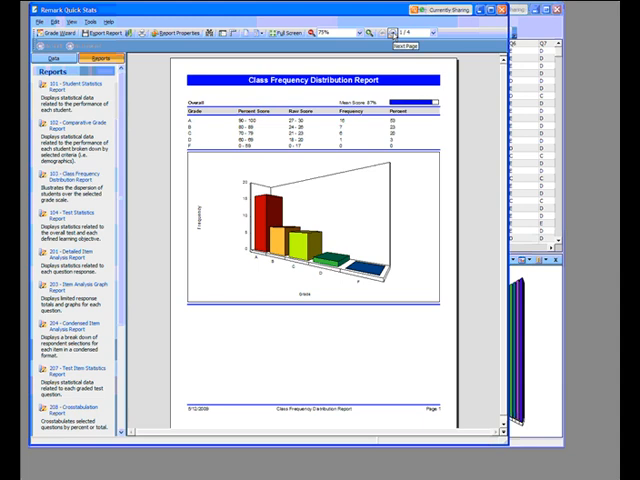
pyautogui.click(406, 46)
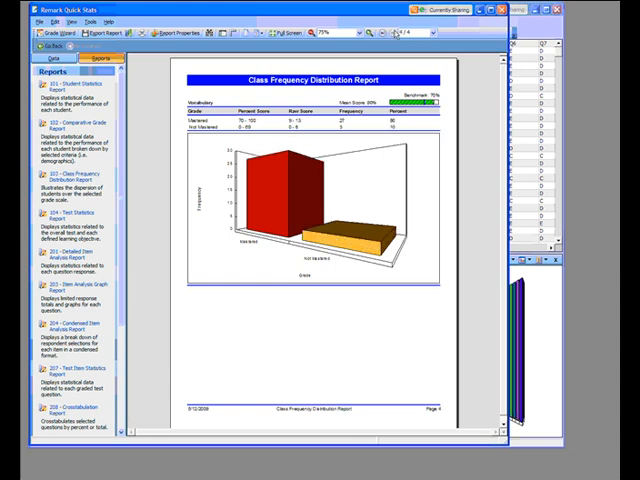
pyautogui.scroll(-3)
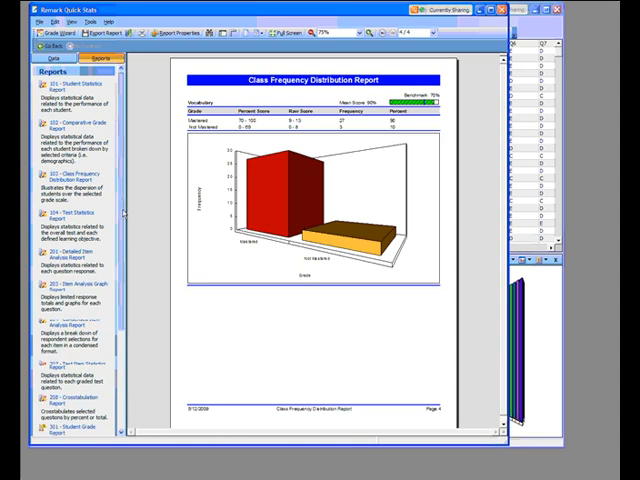
pyautogui.scroll(-3)
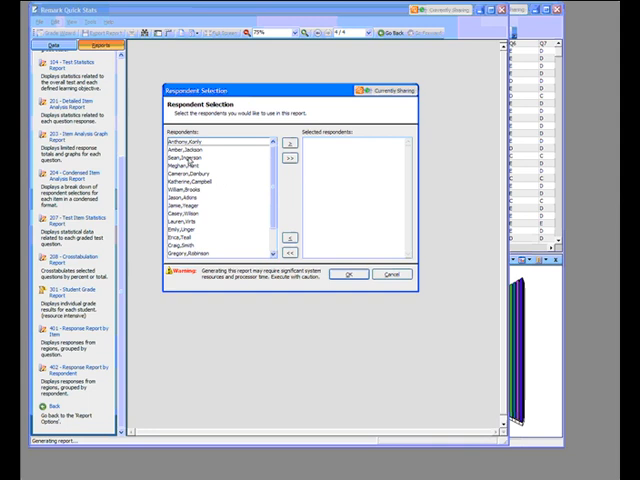
pyautogui.moveTo(192, 160)
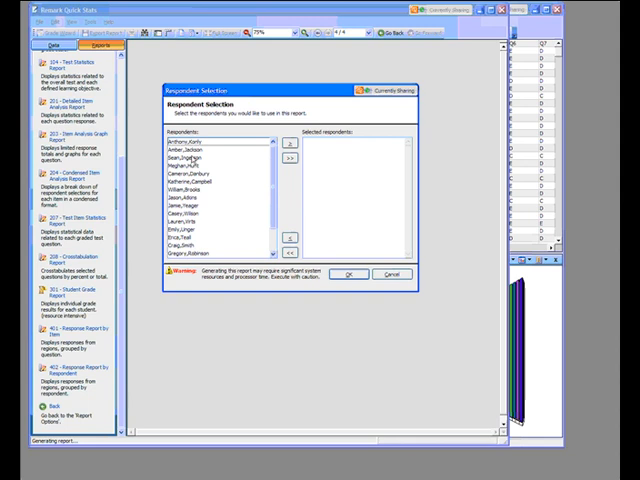
pyautogui.moveTo(180, 282)
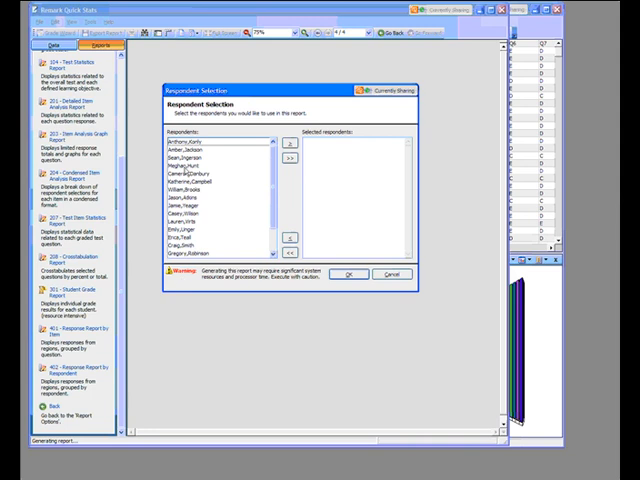
# Step: Add the three chosen students and generate their Student Grade Report
pyautogui.click(200, 160)
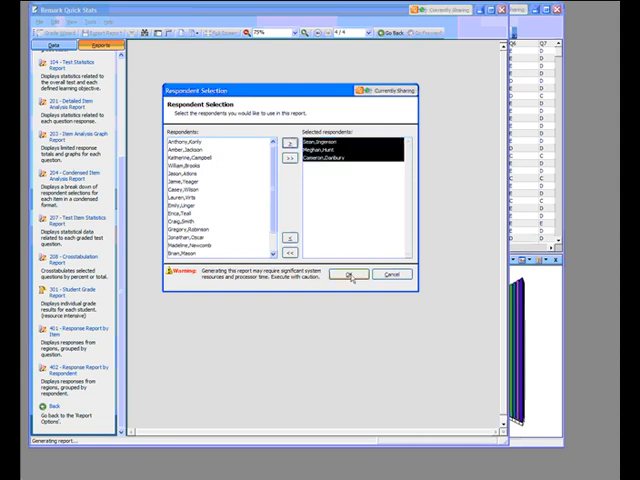
pyautogui.click(346, 274)
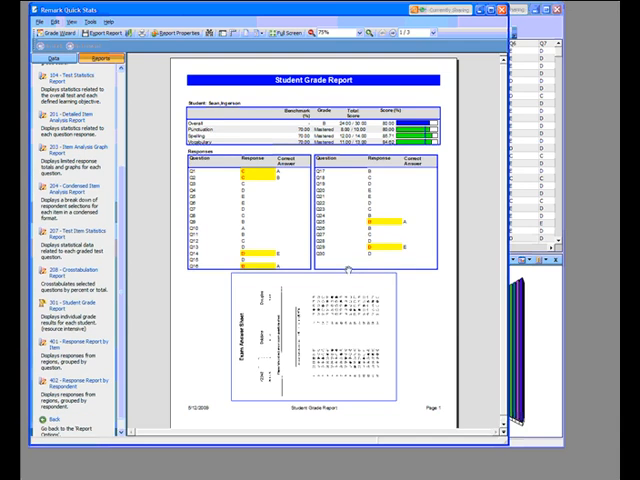
pyautogui.moveTo(346, 272)
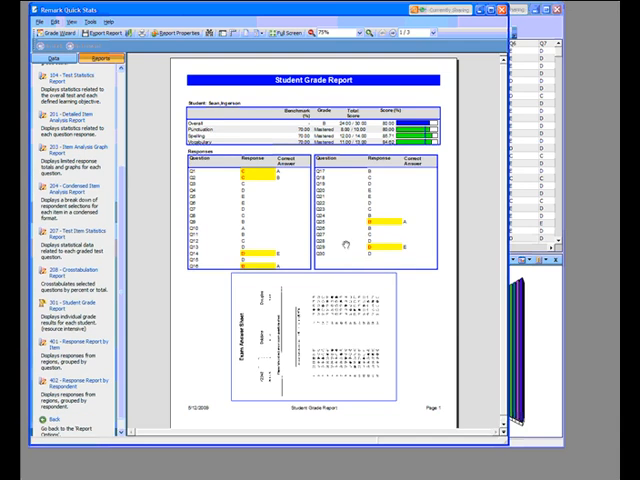